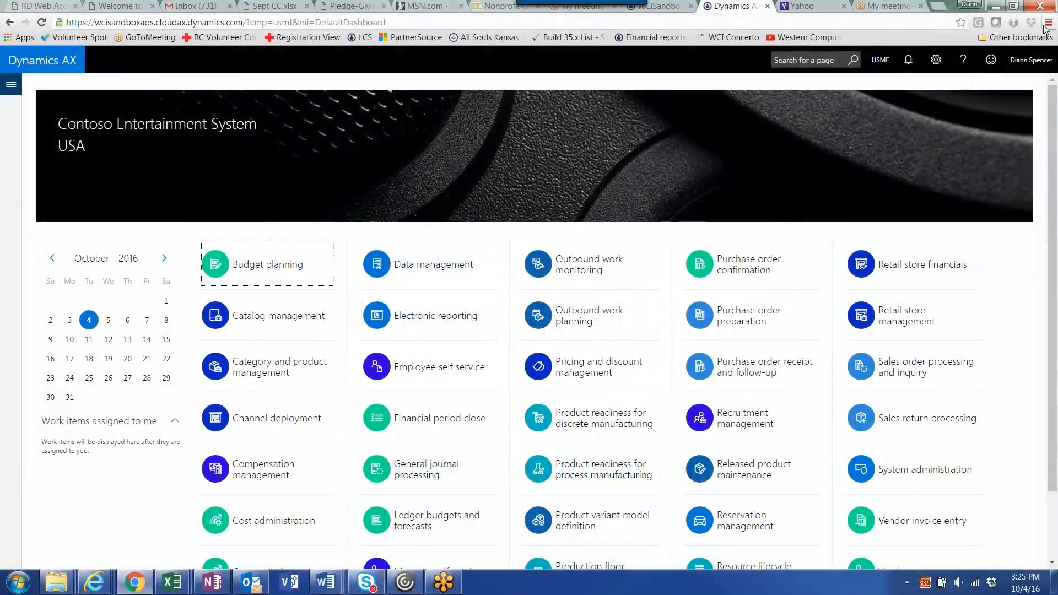
mouse_move(848, 102)
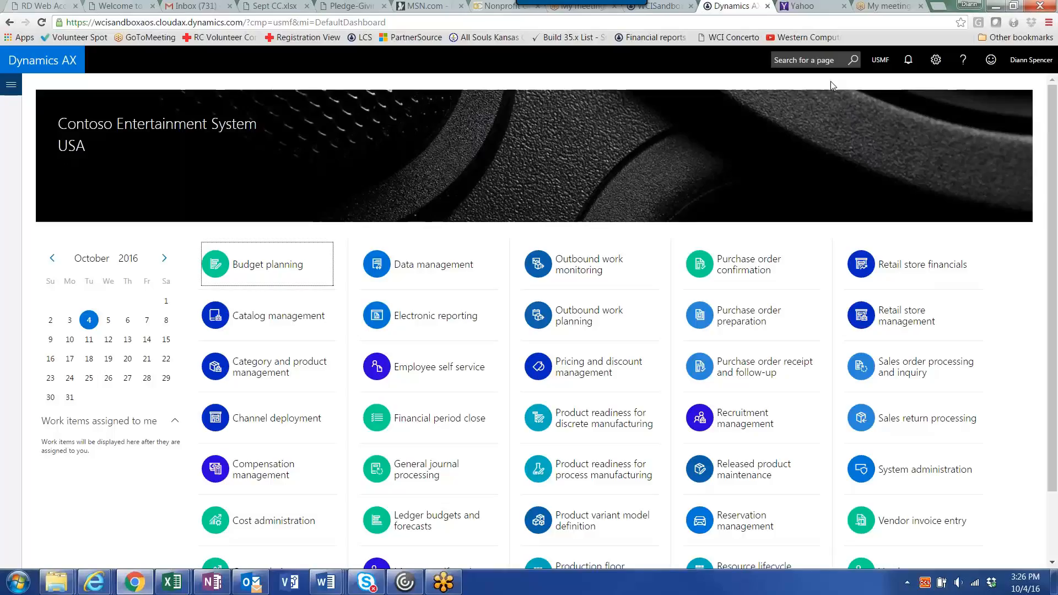
mouse_move(39, 93)
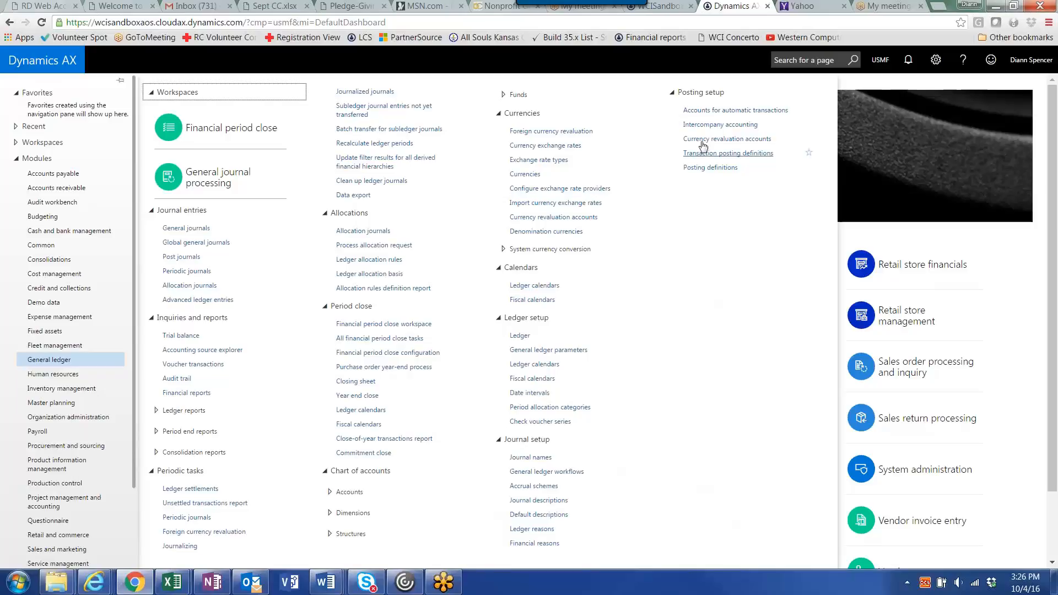
Review the Intercompany accounting setup for DEMF, USRT and USSI, noting DEMF accounts 231300 and 133300
left_click(720, 124)
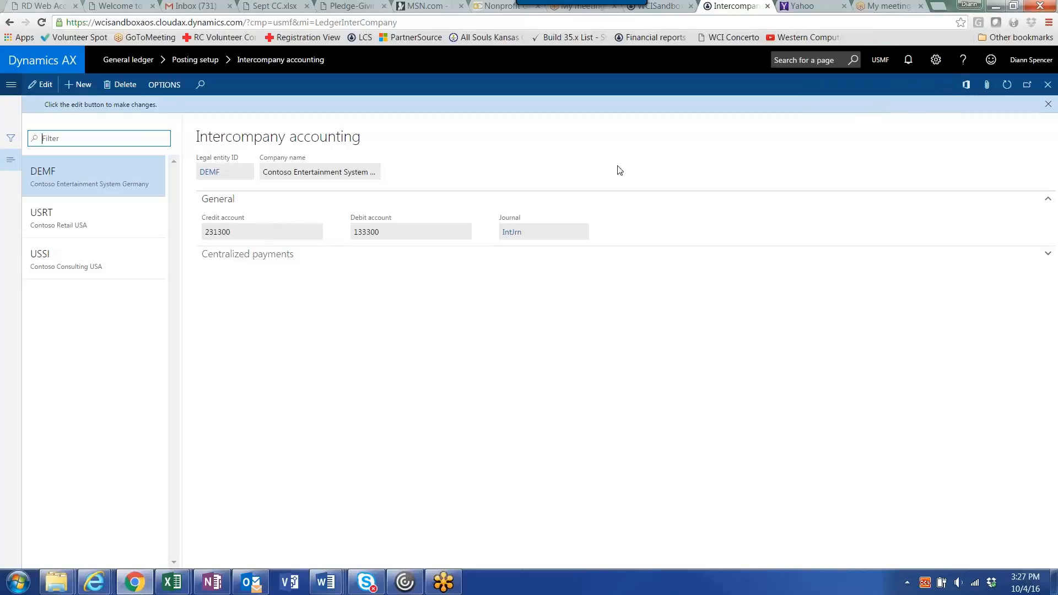
mouse_move(104, 179)
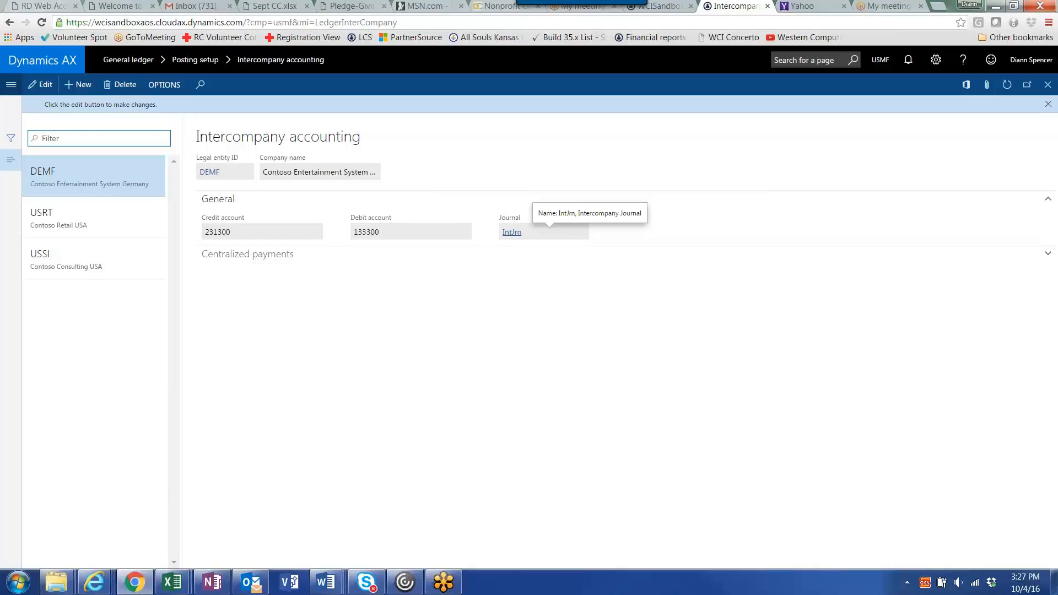
mouse_move(143, 183)
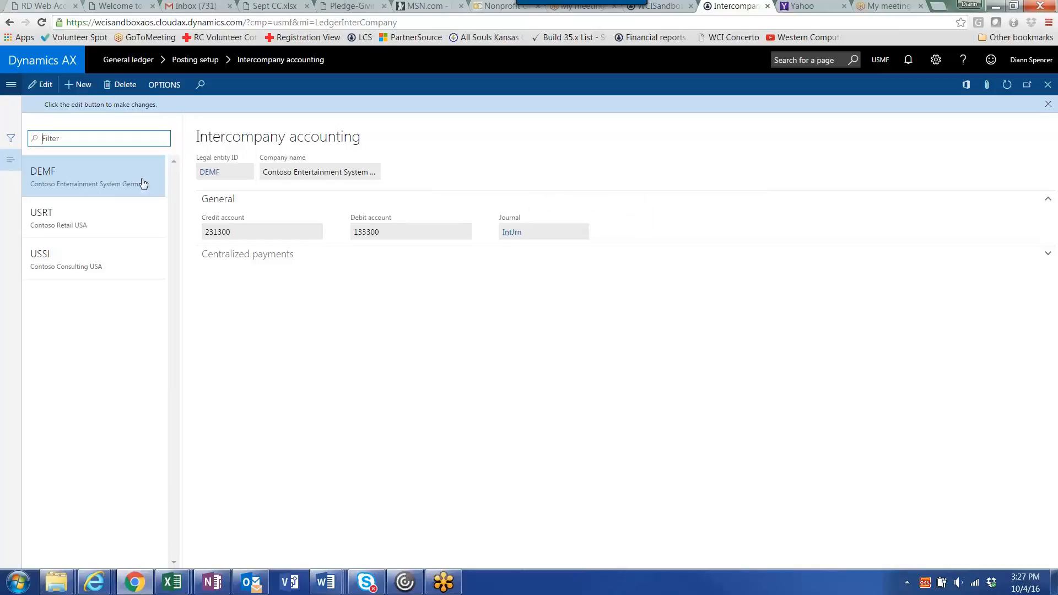
mouse_move(118, 218)
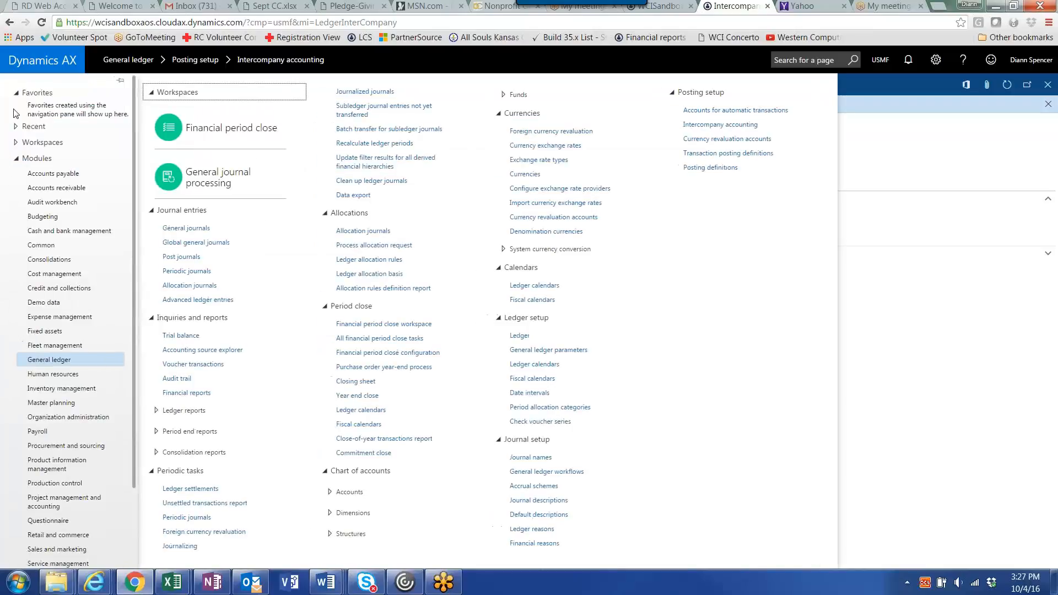
Bring up vendor payments journal 00468 lines and check the existing line's company, USMF
left_click(53, 173)
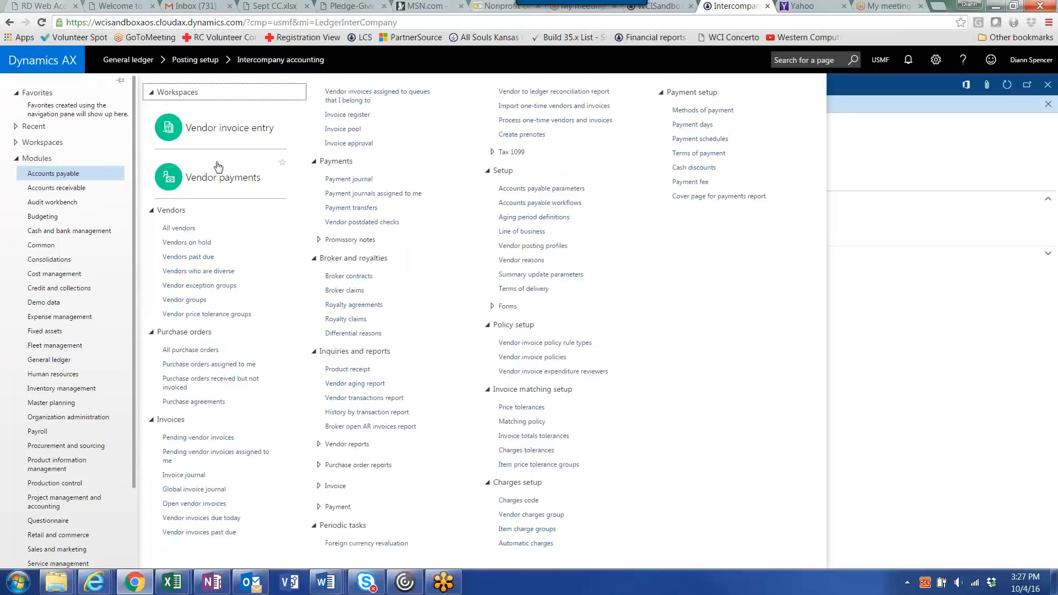
left_click(280, 60)
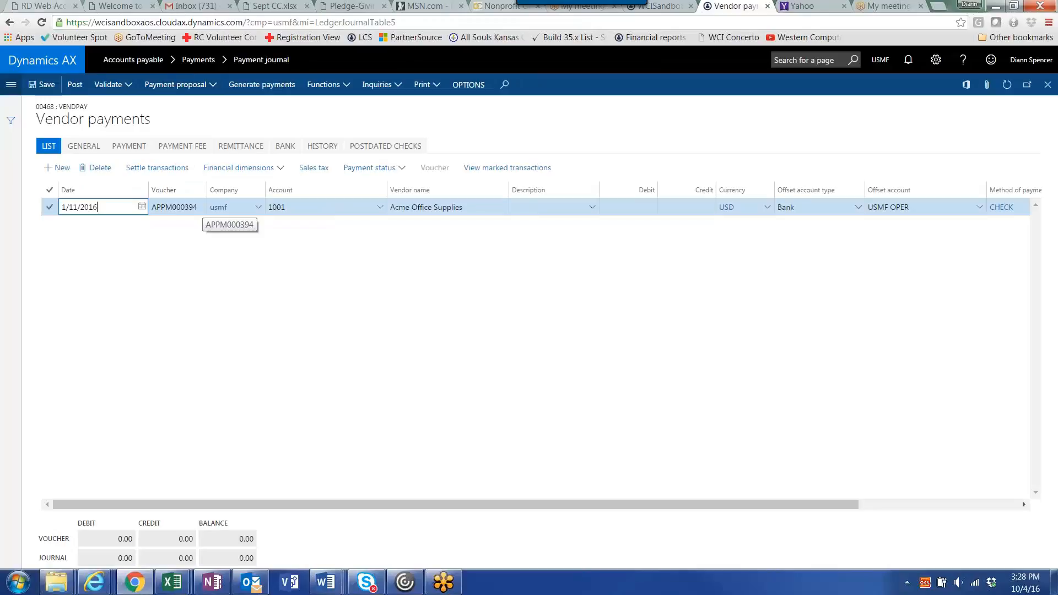
mouse_move(218, 207)
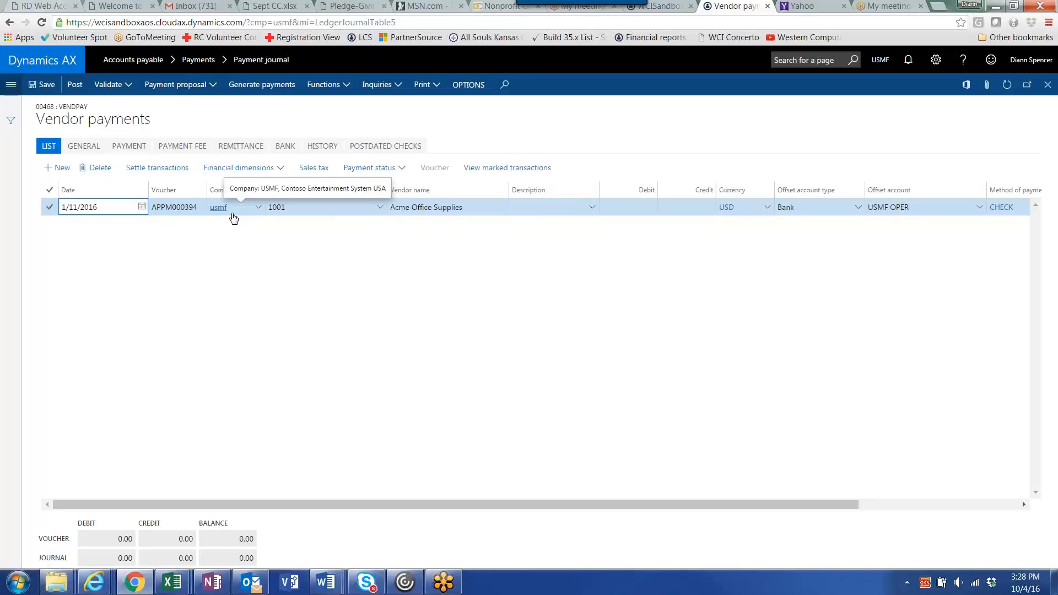
left_click(102, 206)
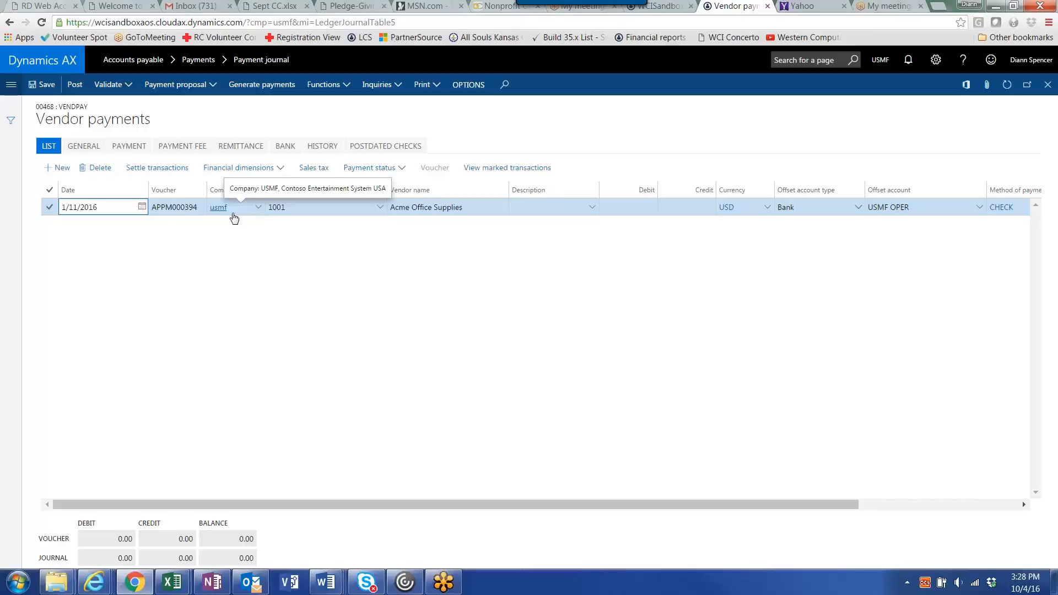
left_click(101, 207)
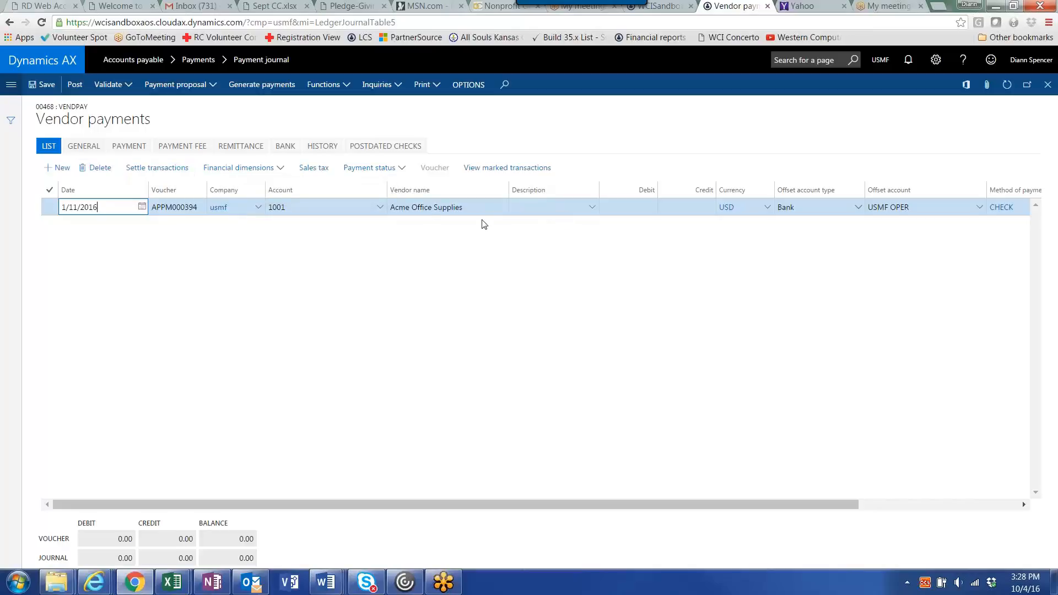
Change the first line's vendor account to US_131 Property Associates via a 'prope' name filter
left_click(317, 207)
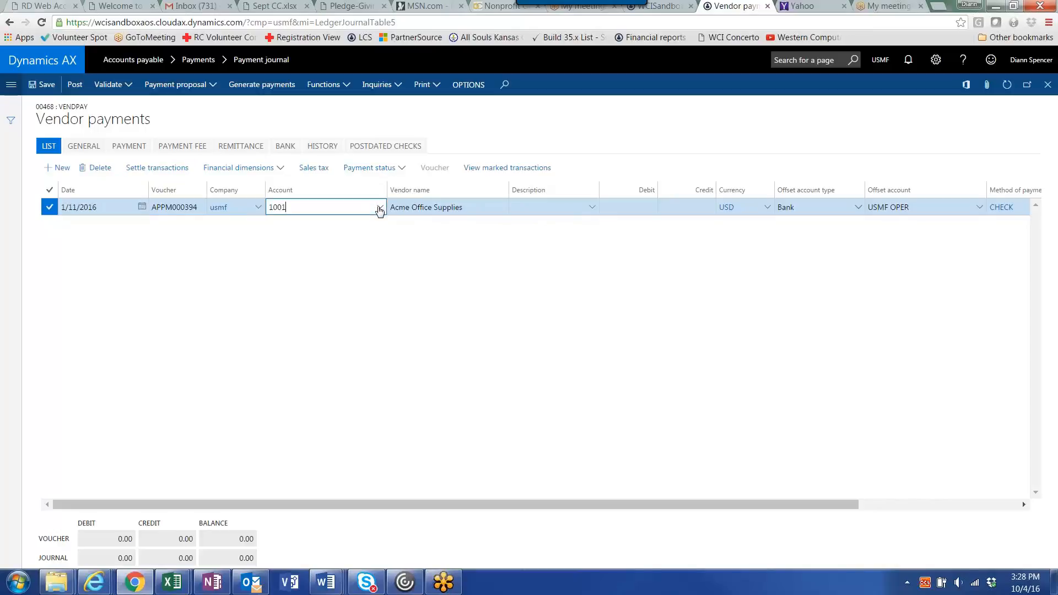
left_click(379, 207)
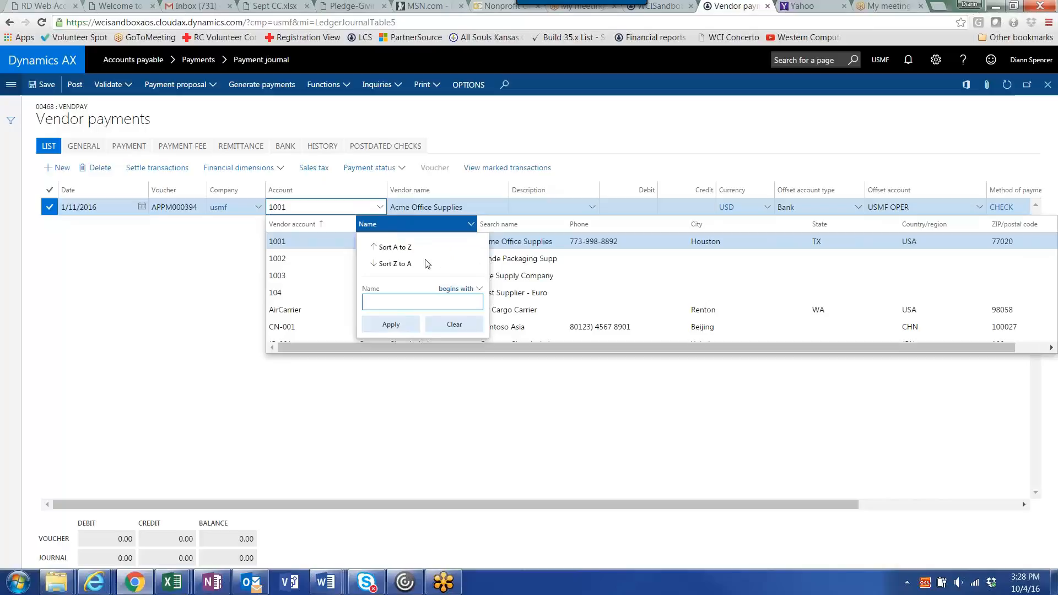
type("prope")
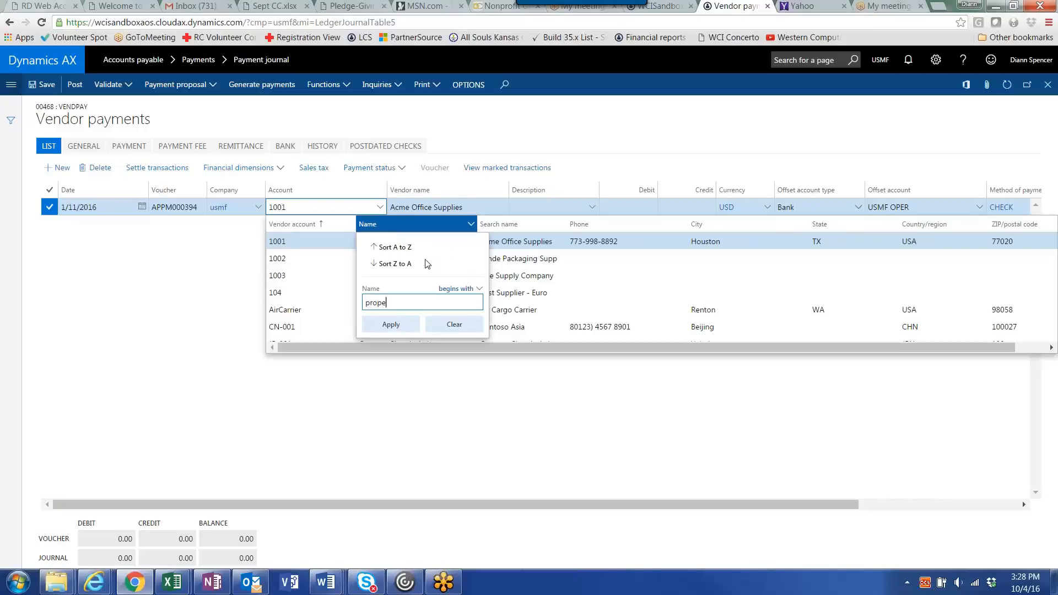
left_click(390, 324)
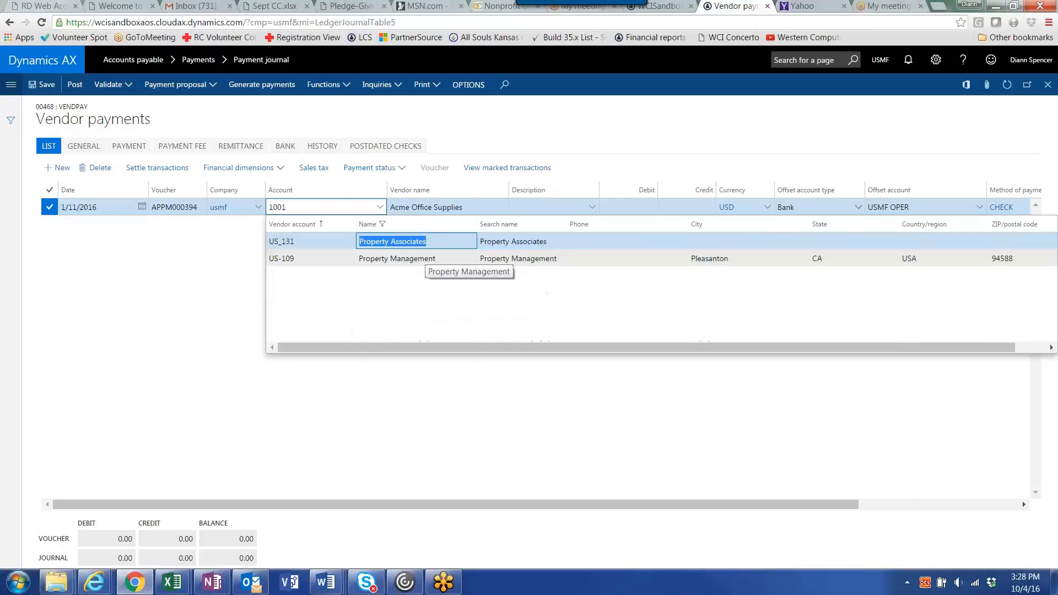
left_click(281, 241)
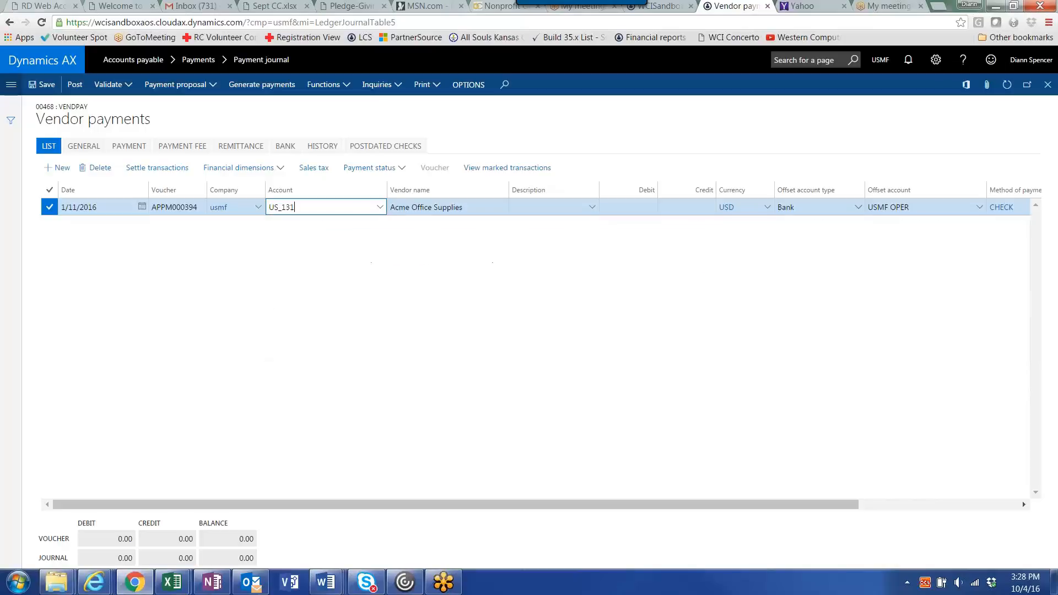
left_click(552, 207)
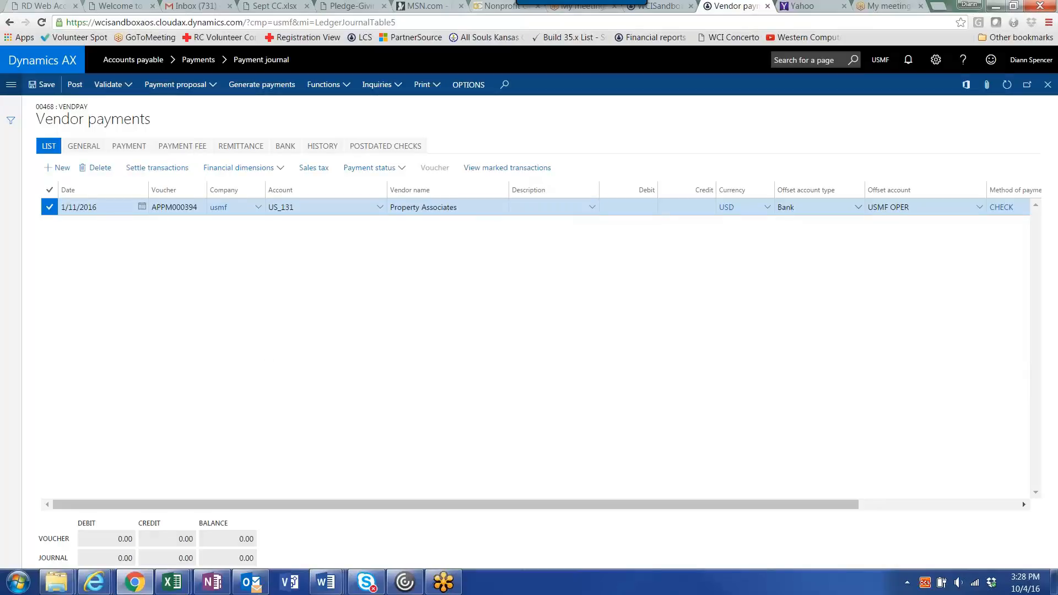
Settle the line against invoice 9864 for a 41,000.00 debit
left_click(157, 167)
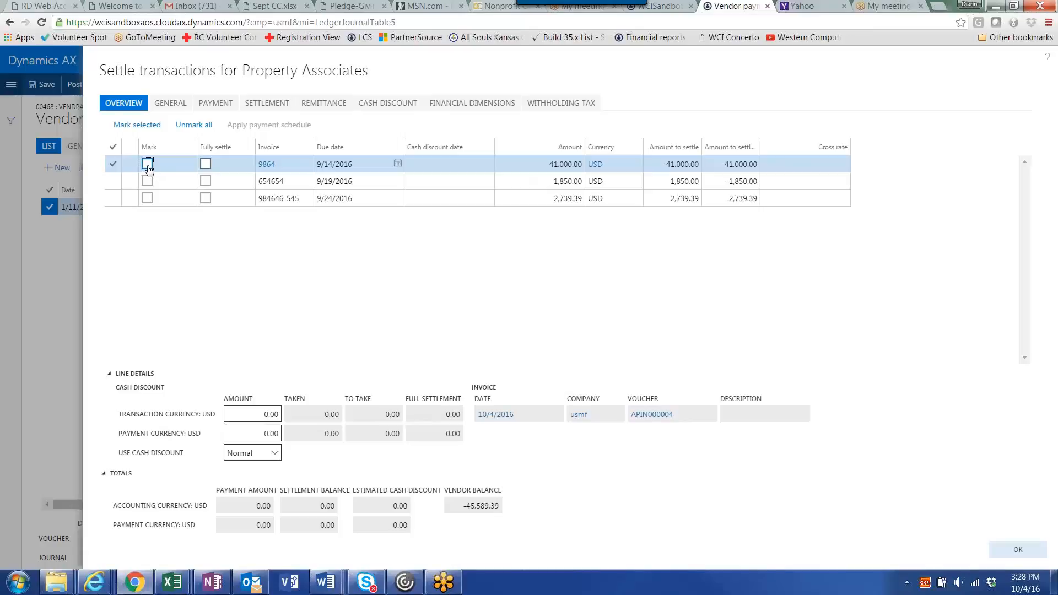
left_click(146, 164)
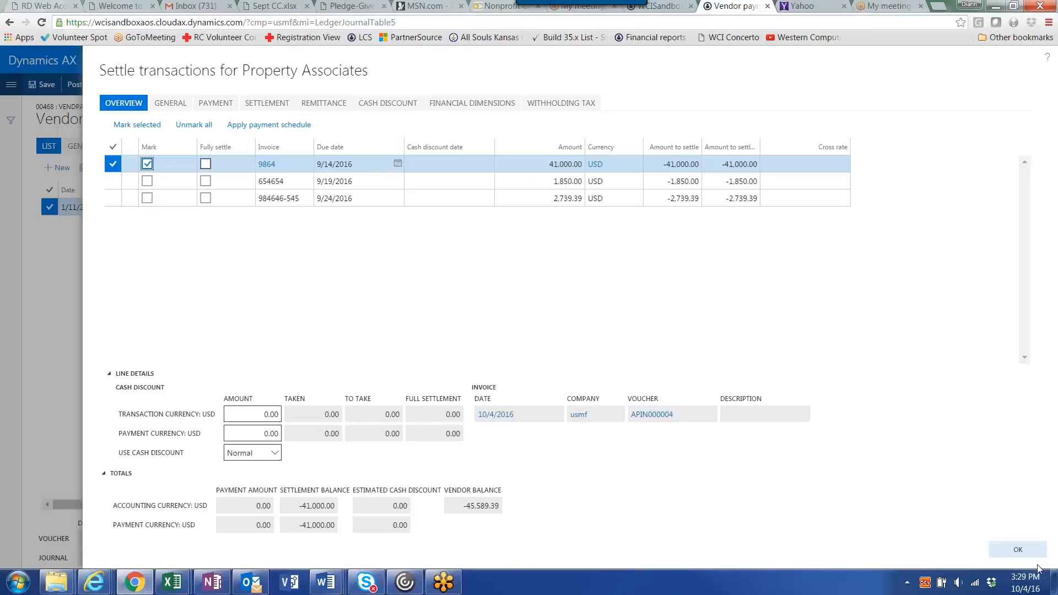
left_click(1017, 549)
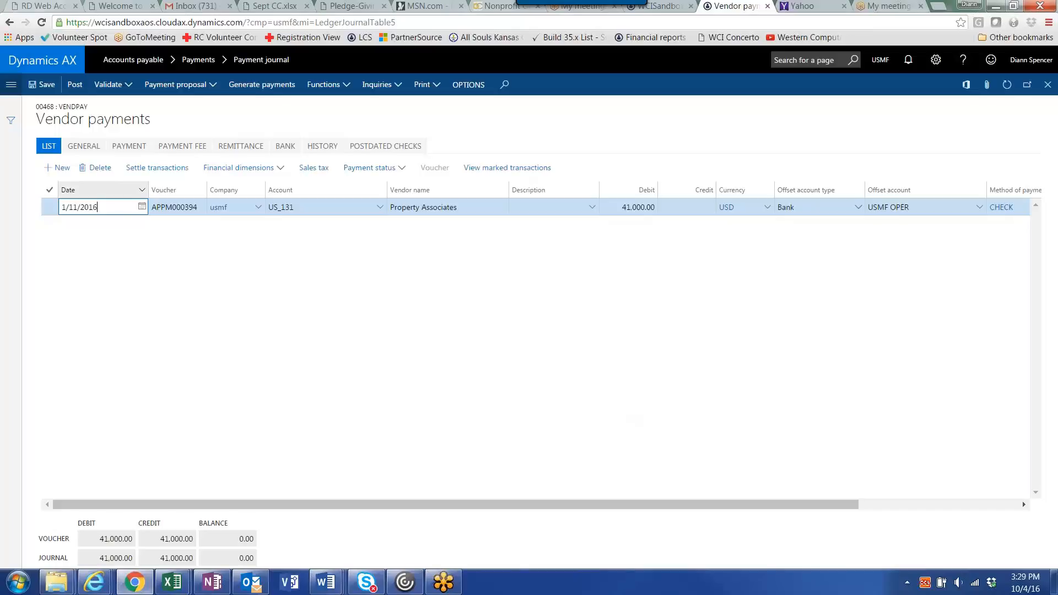
Add a DEMF payment line for vendor DE-173 Property Associates LTD, filtering names by 'proper'
left_click(56, 167)
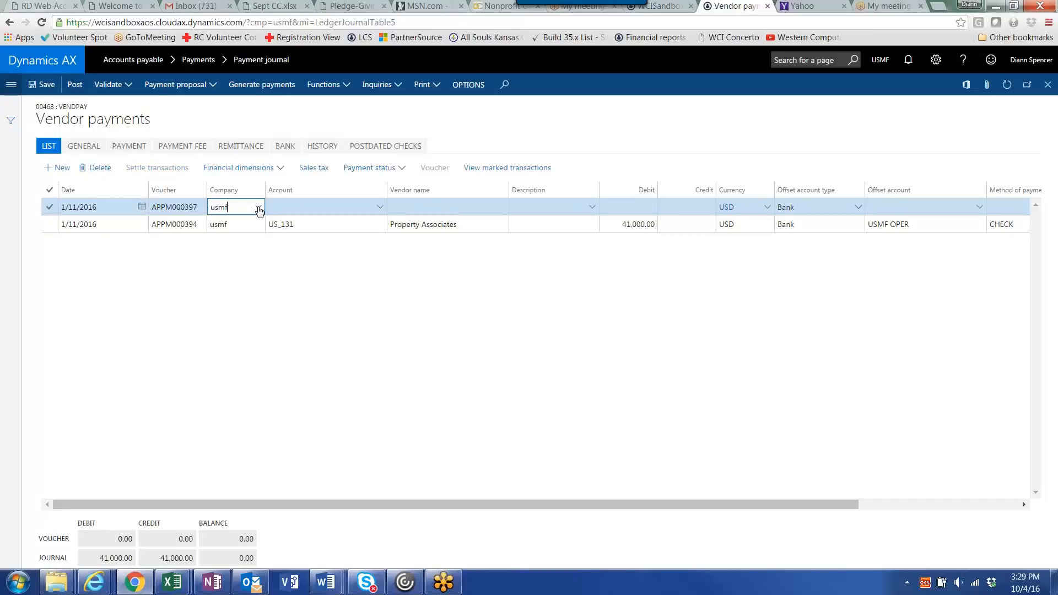
left_click(258, 207)
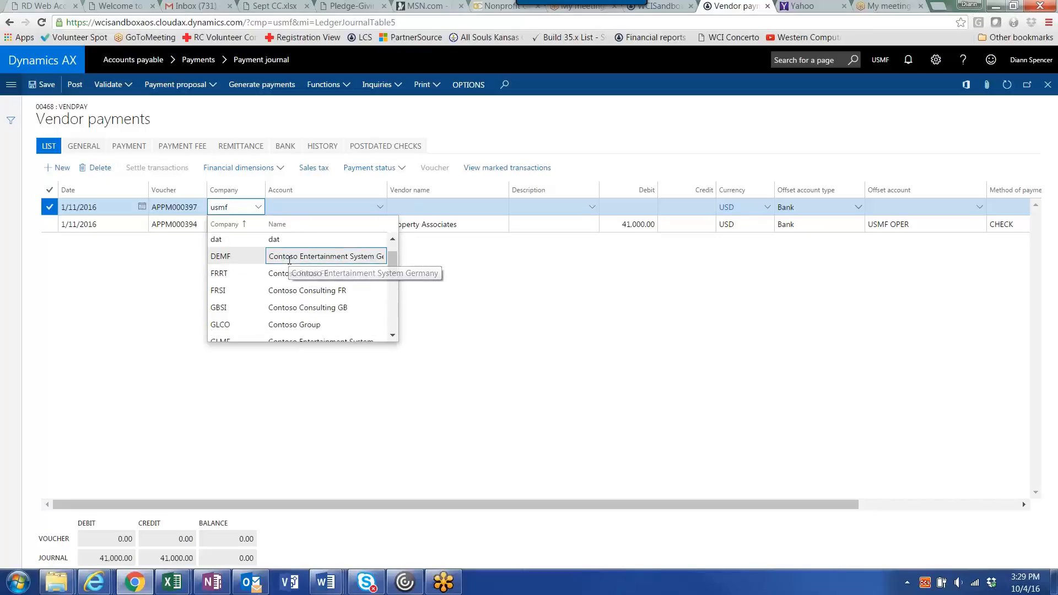
left_click(221, 256)
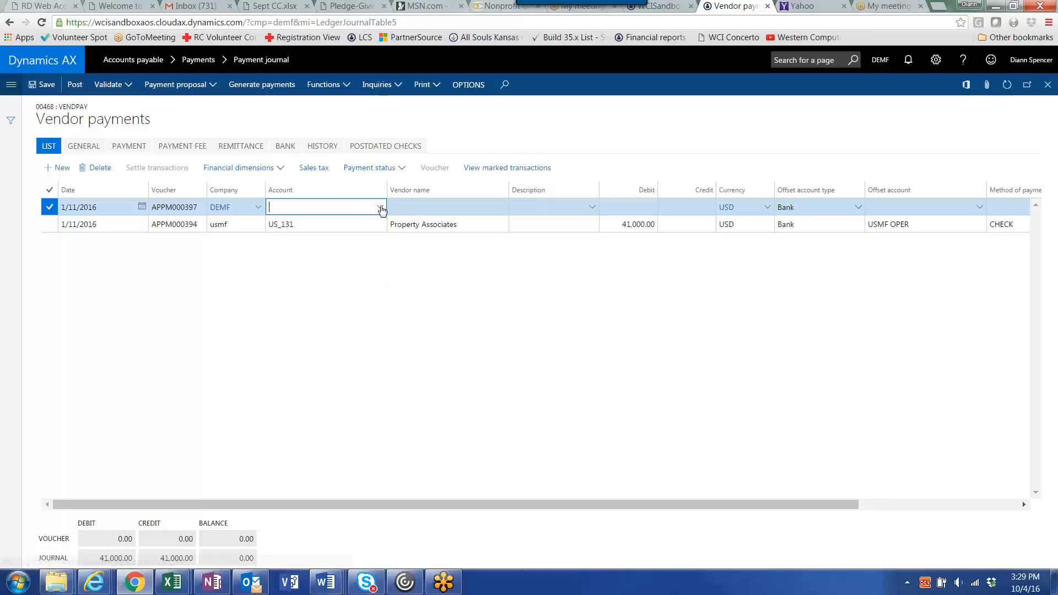
left_click(381, 208)
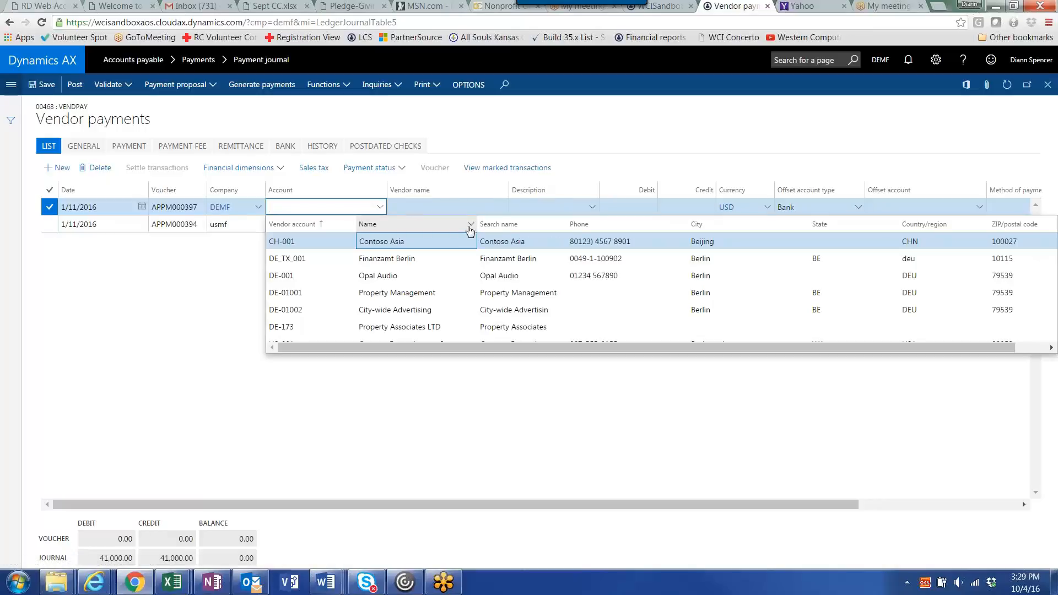
left_click(471, 224)
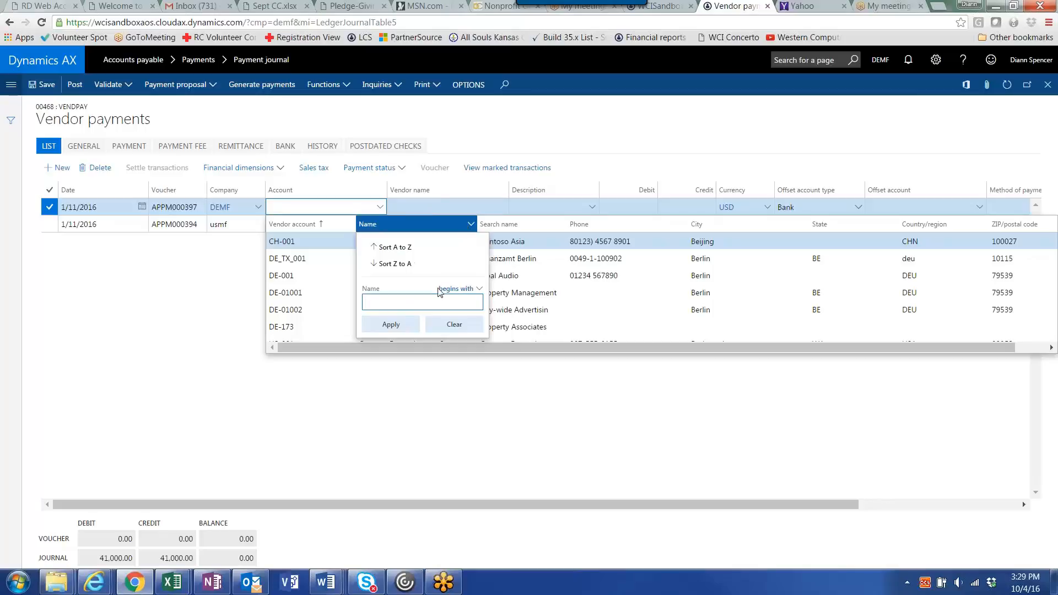
type("proper")
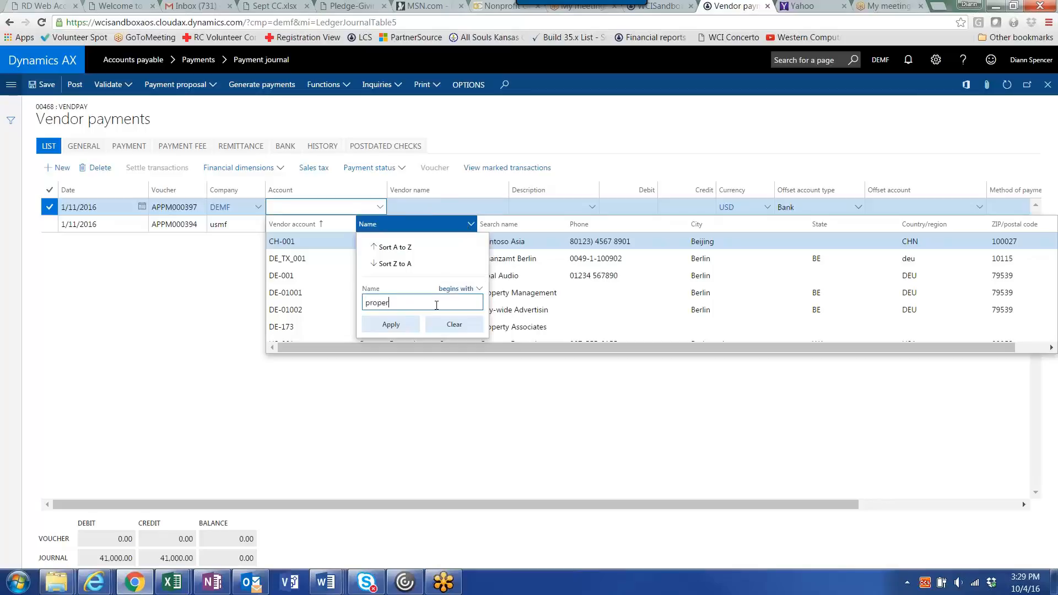
left_click(390, 324)
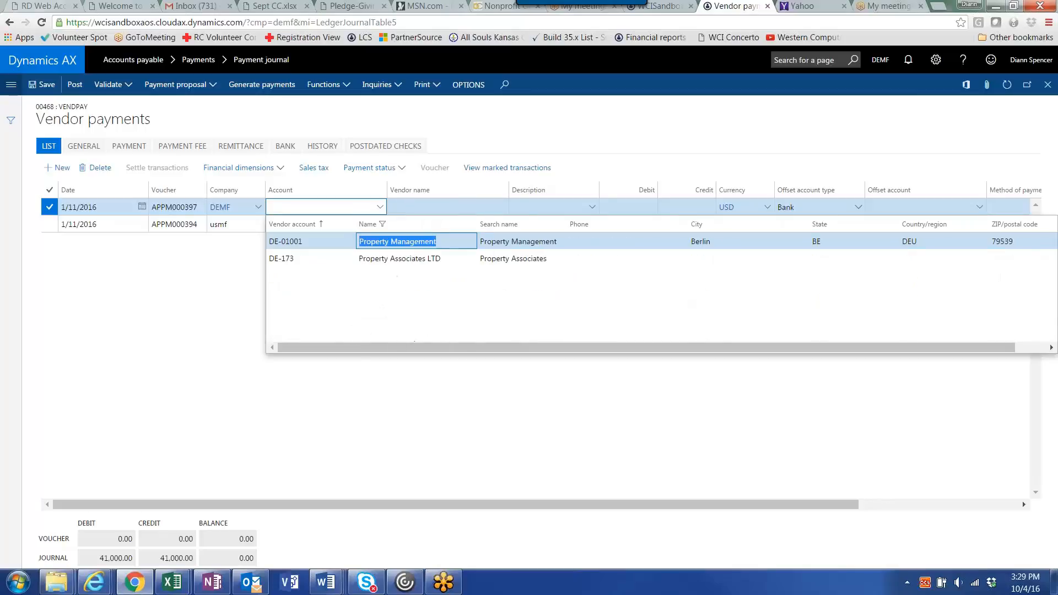
mouse_move(436, 304)
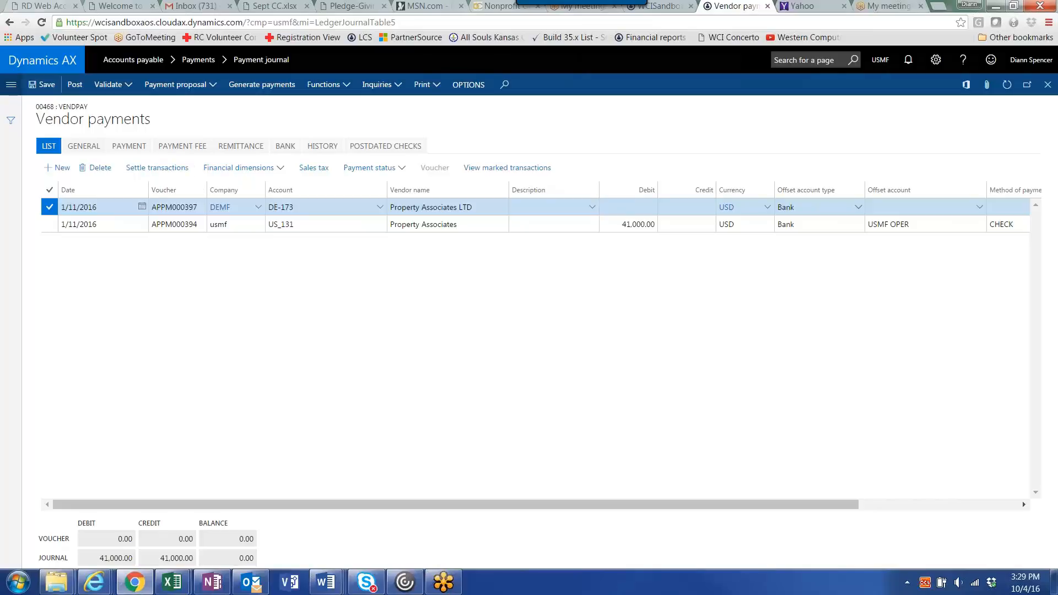
Settle the DEMF line against invoice 64987 for 3,000.00
left_click(157, 167)
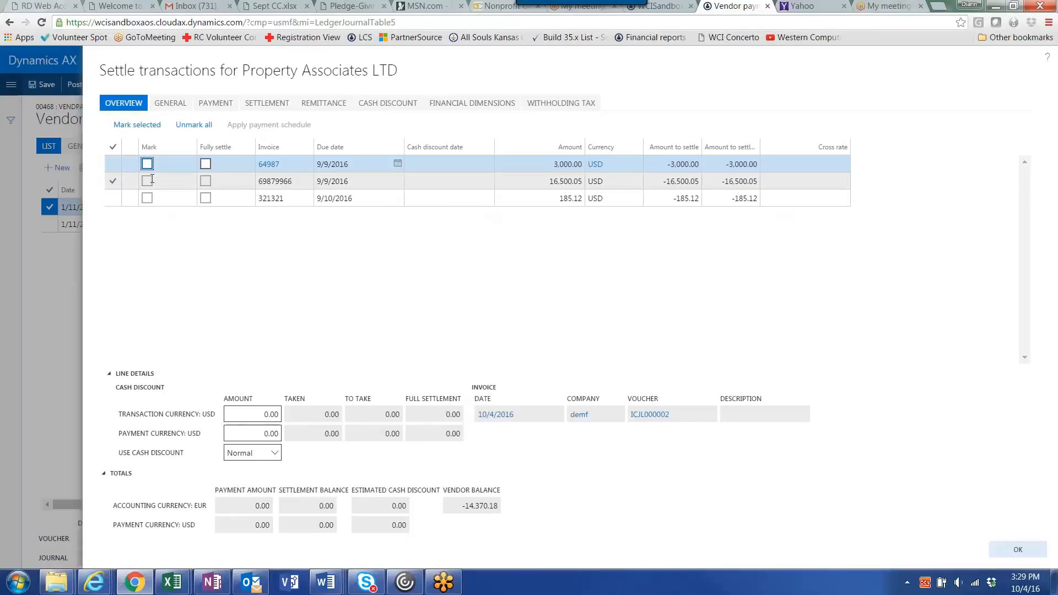
left_click(147, 165)
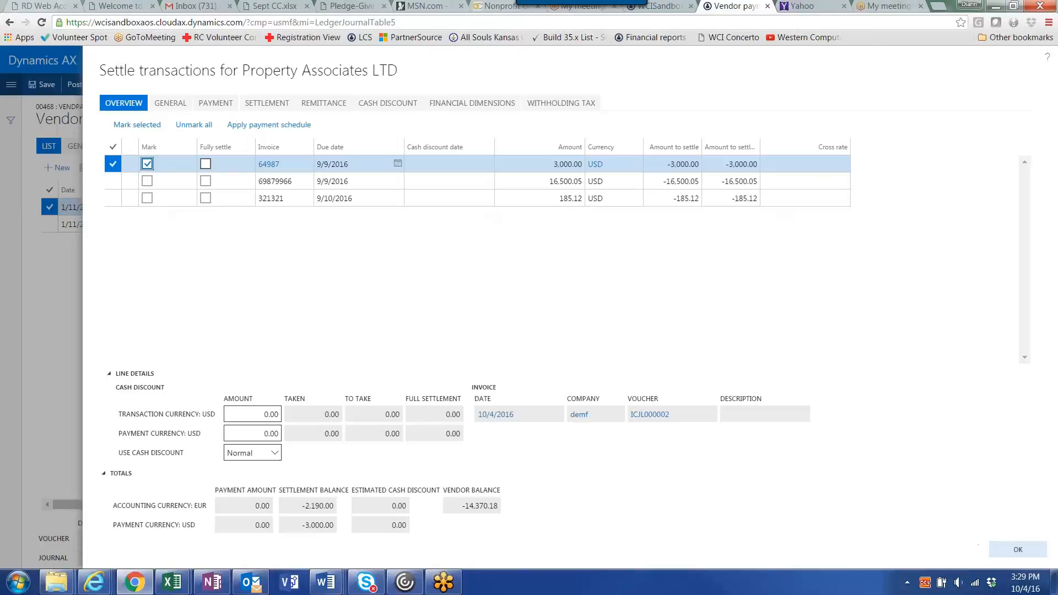
left_click(1017, 549)
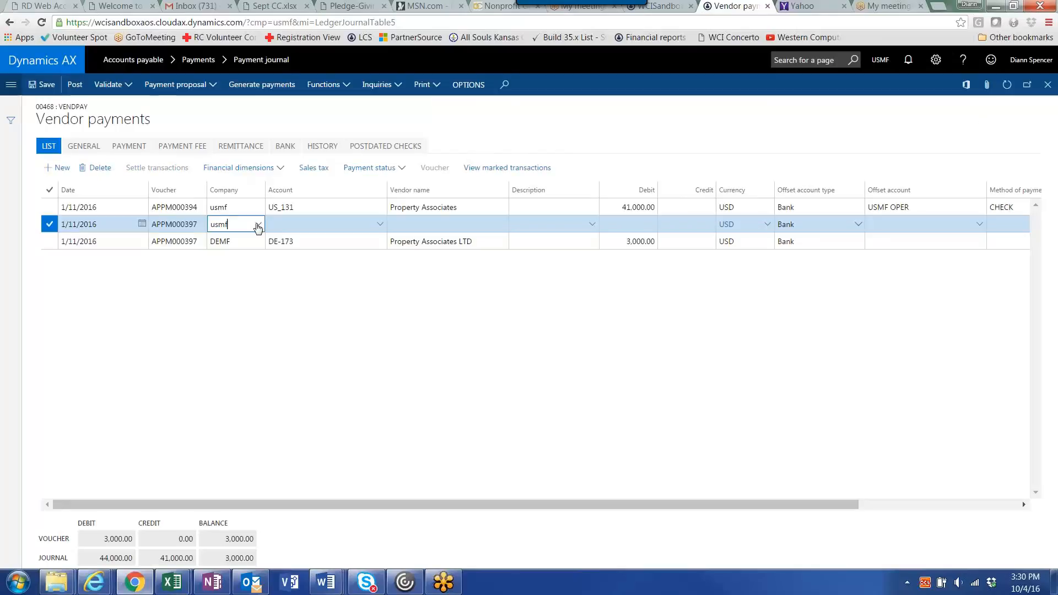
Set the new line's company to USRT and choose vendor 000003 Property Associates via a 'proper' filter
left_click(258, 224)
type("USRT")
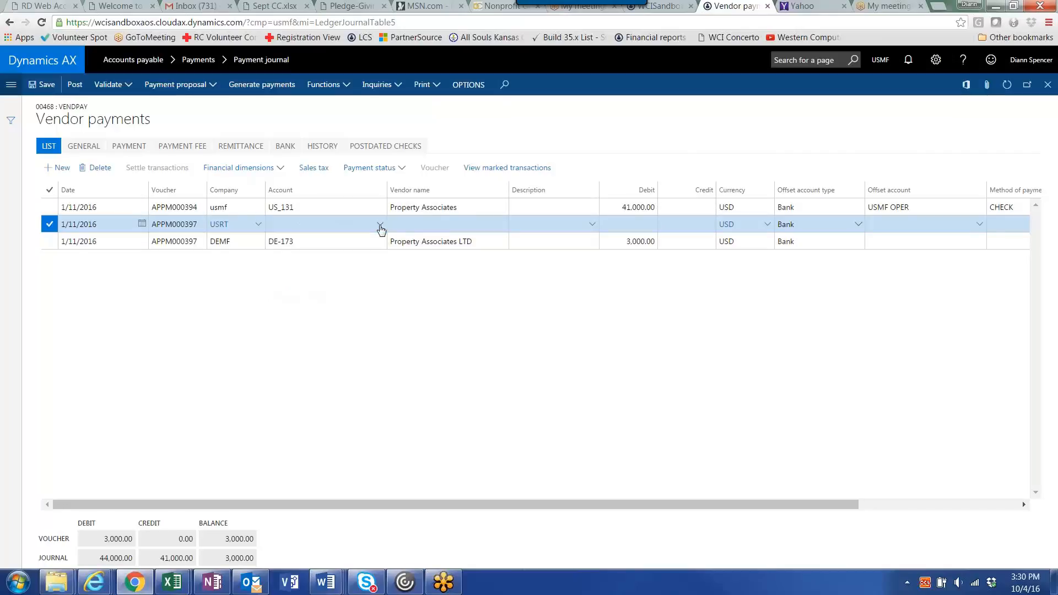
left_click(327, 224)
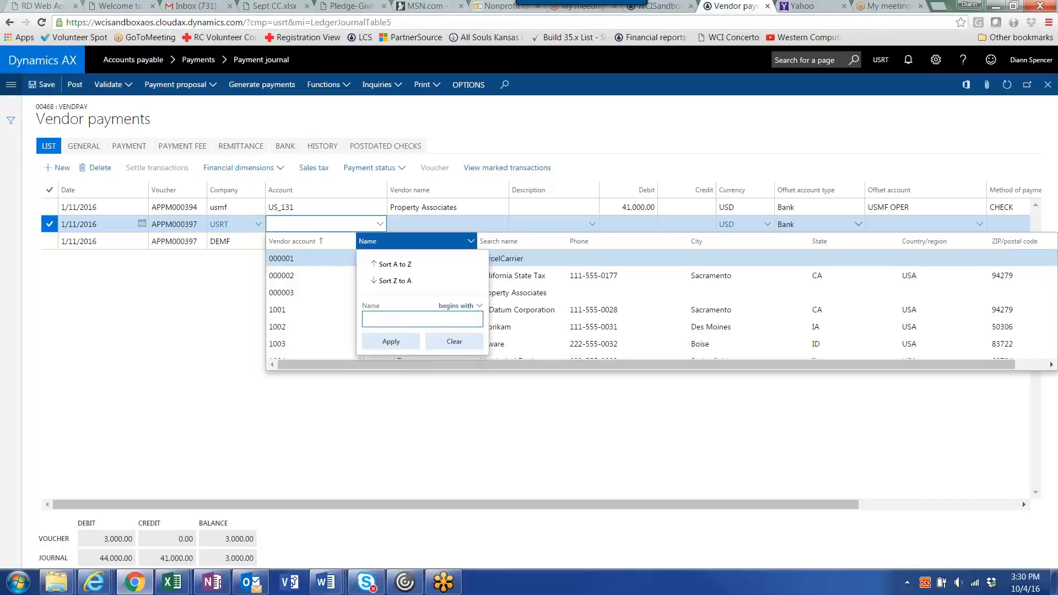
type("proper")
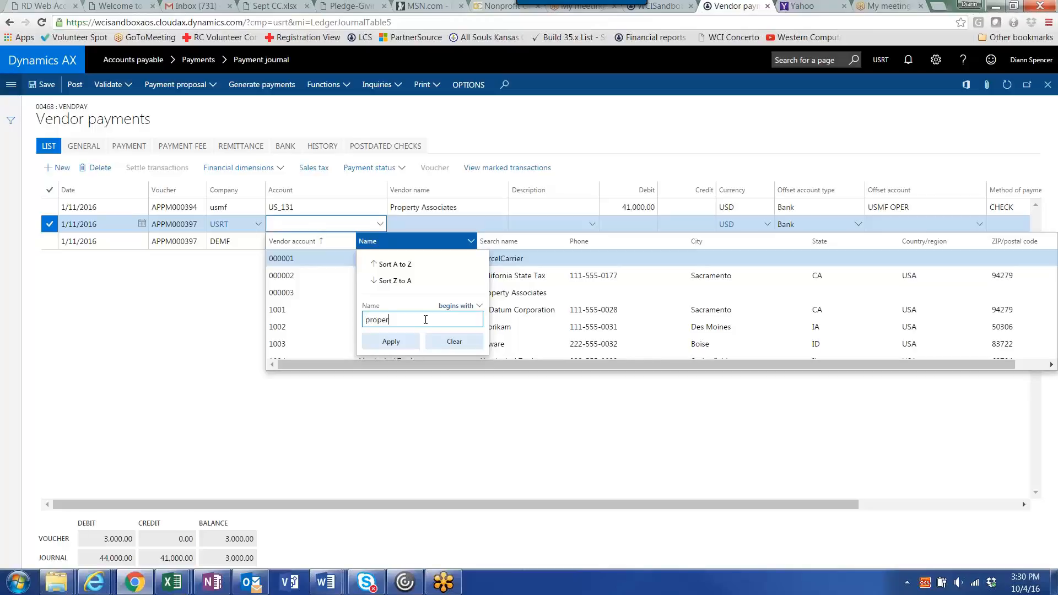
left_click(390, 340)
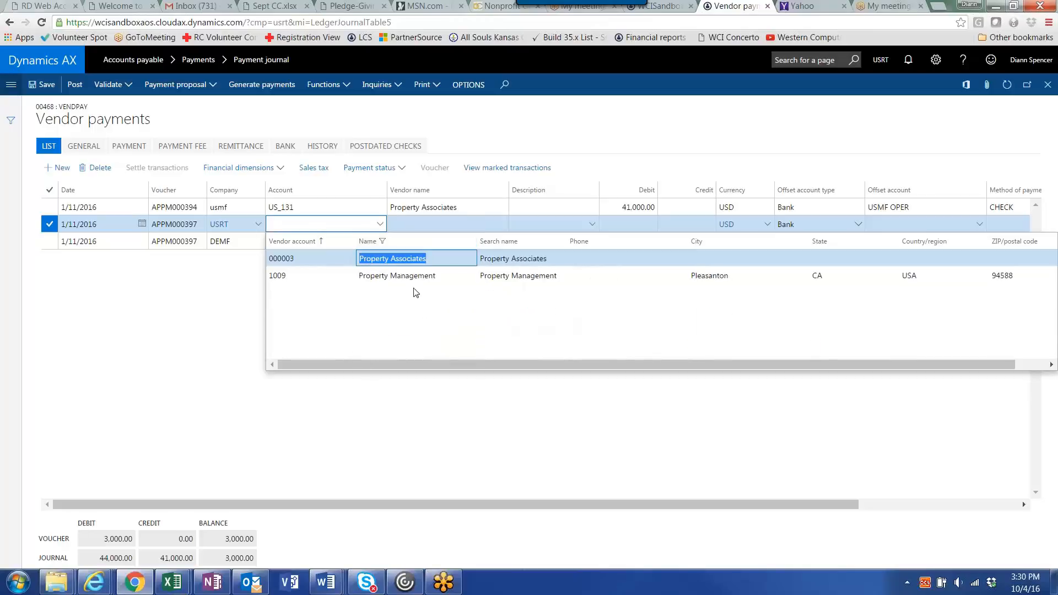
left_click(393, 258)
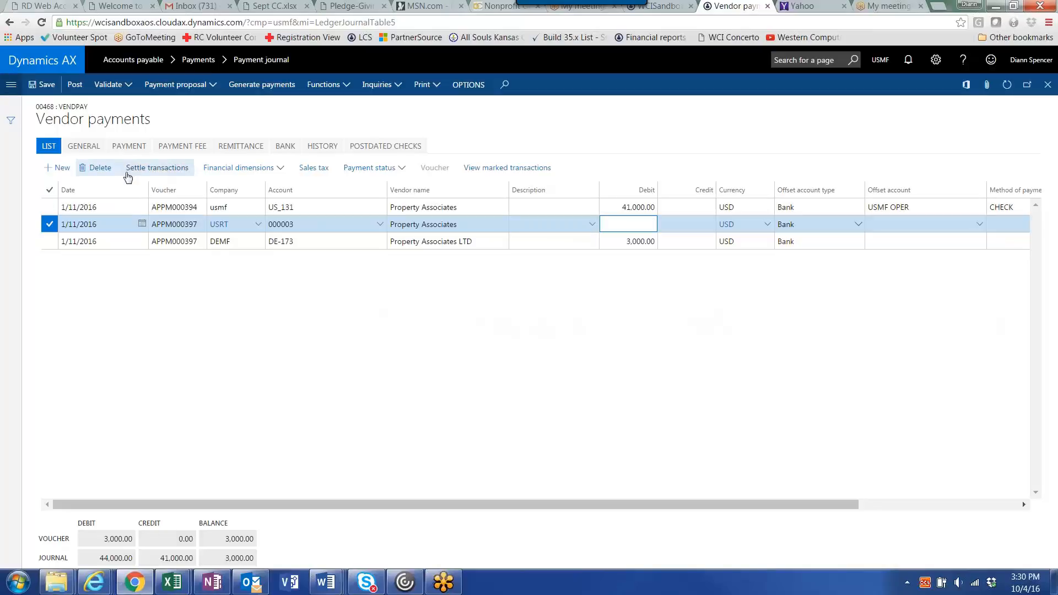
Settle the USRT line against invoice 258525 for 66.67, bringing the voucher to 3,066.67
left_click(157, 168)
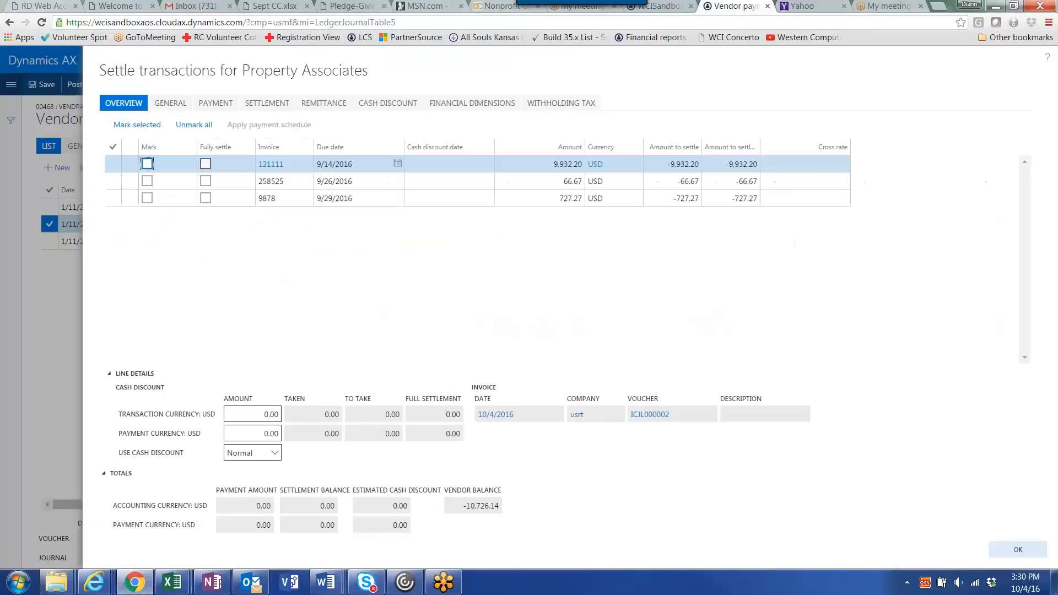
left_click(146, 164)
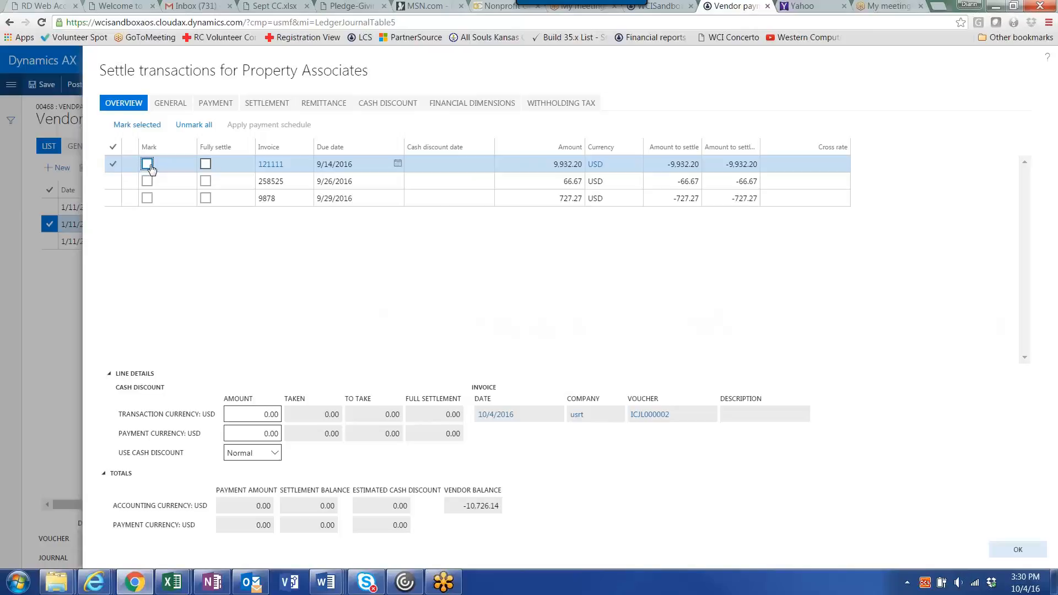
left_click(147, 181)
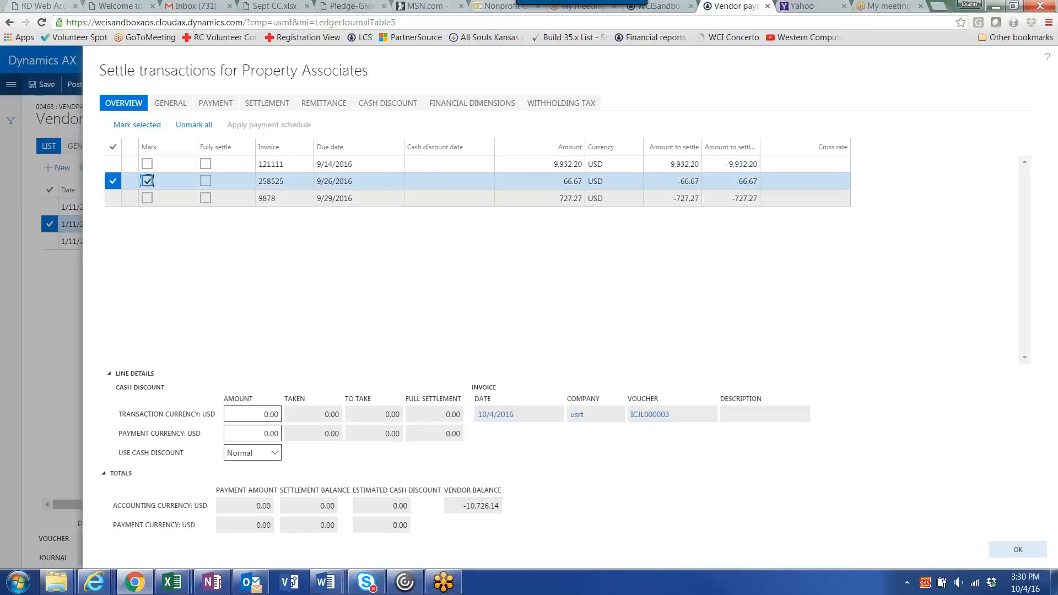
left_click(147, 181)
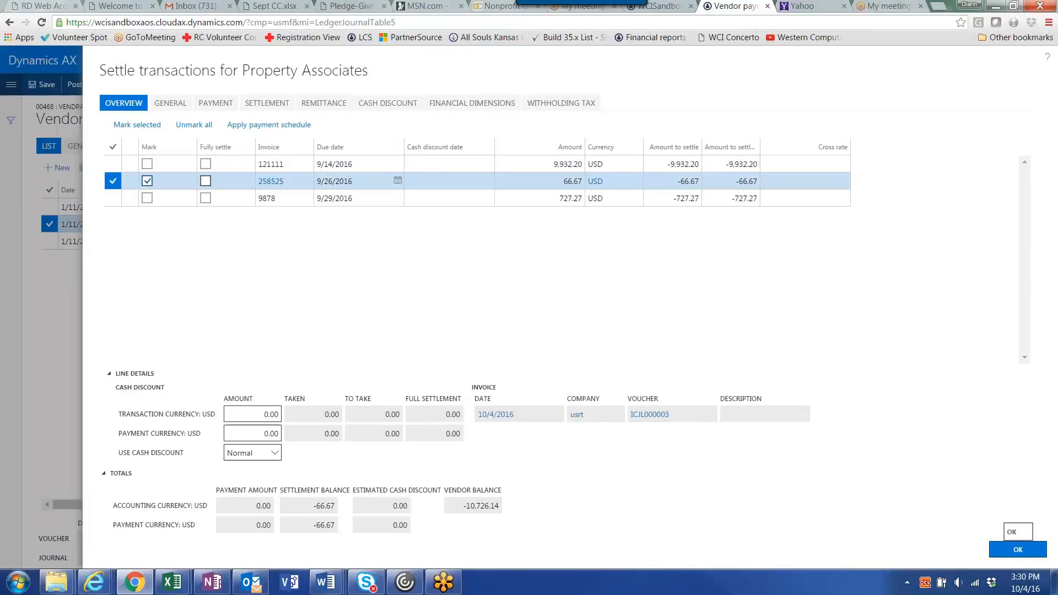
left_click(1017, 549)
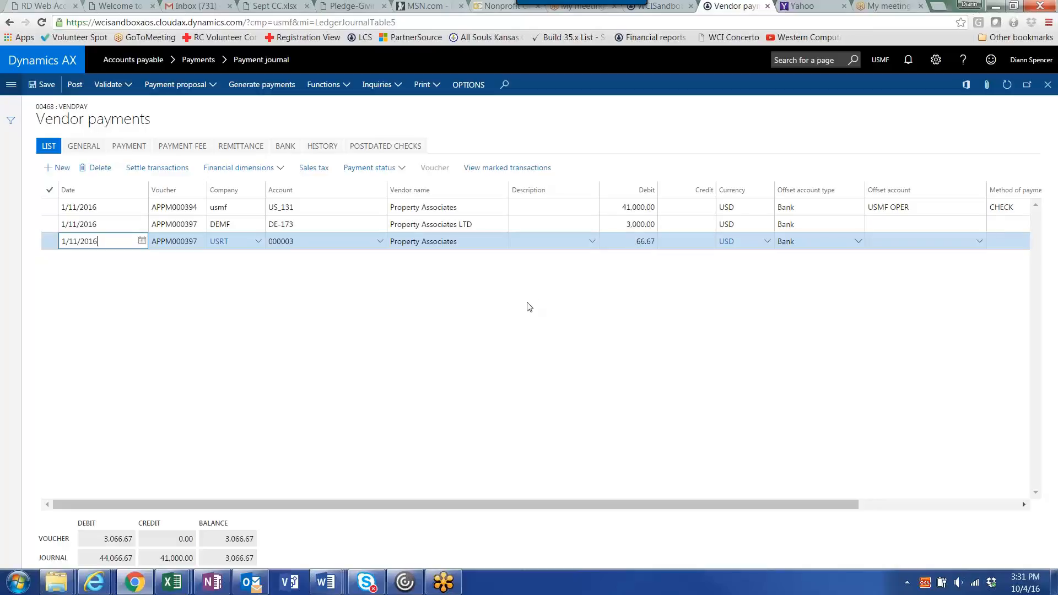
mouse_move(568, 287)
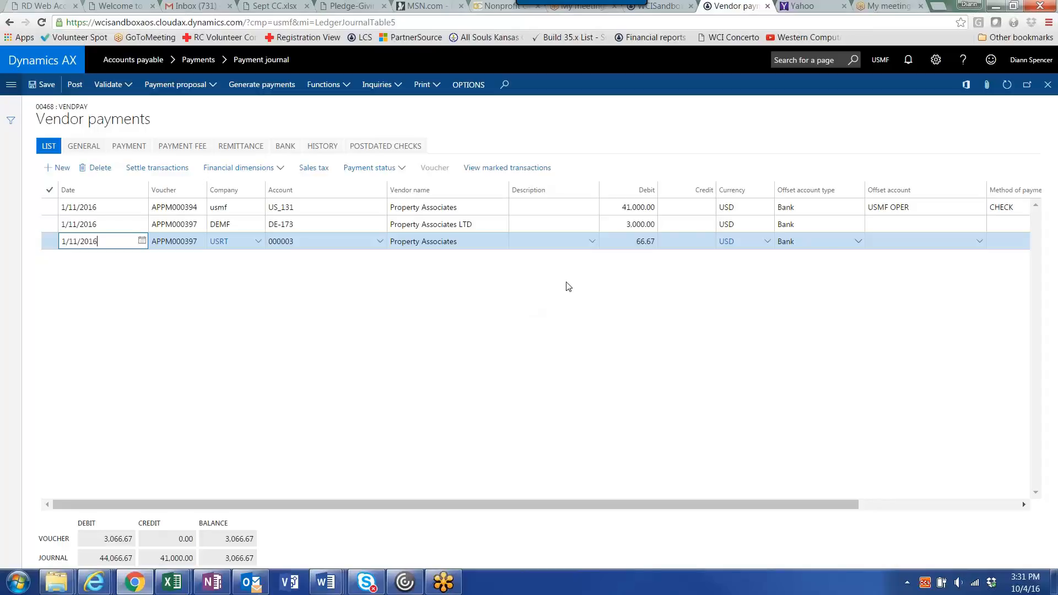
mouse_move(605, 272)
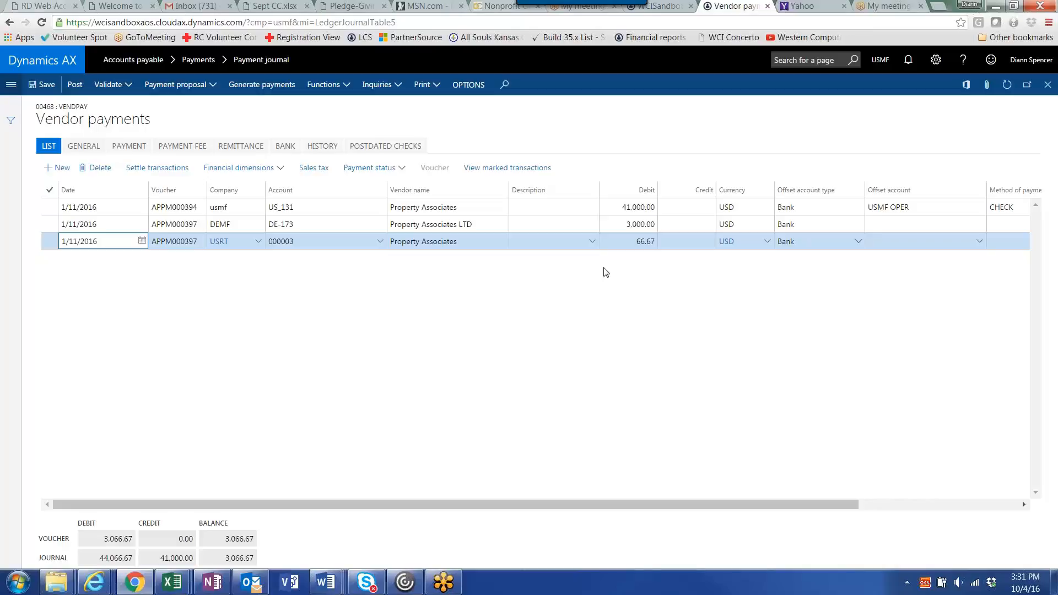
left_click(101, 242)
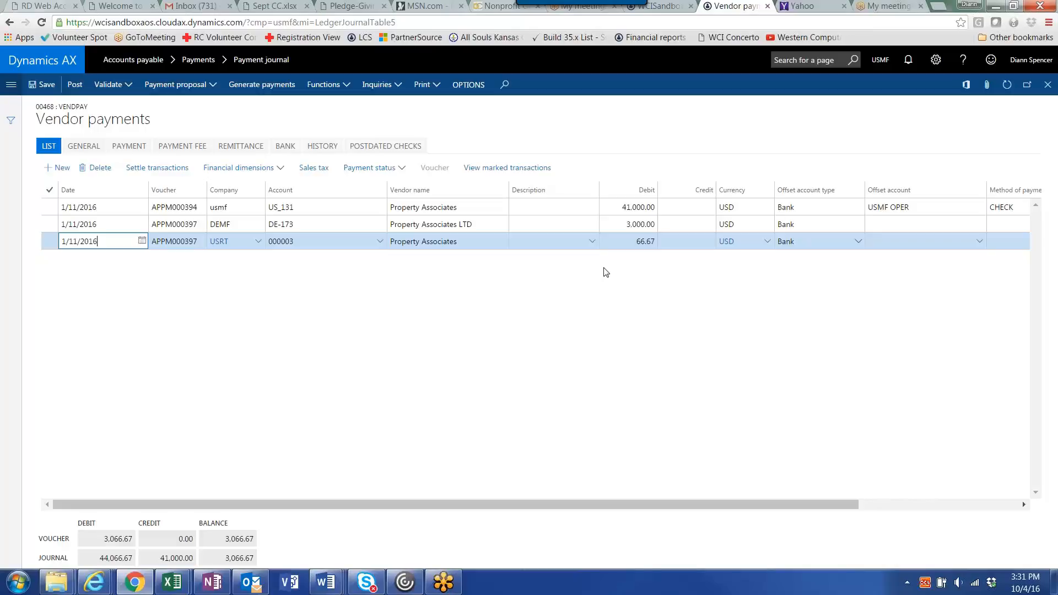